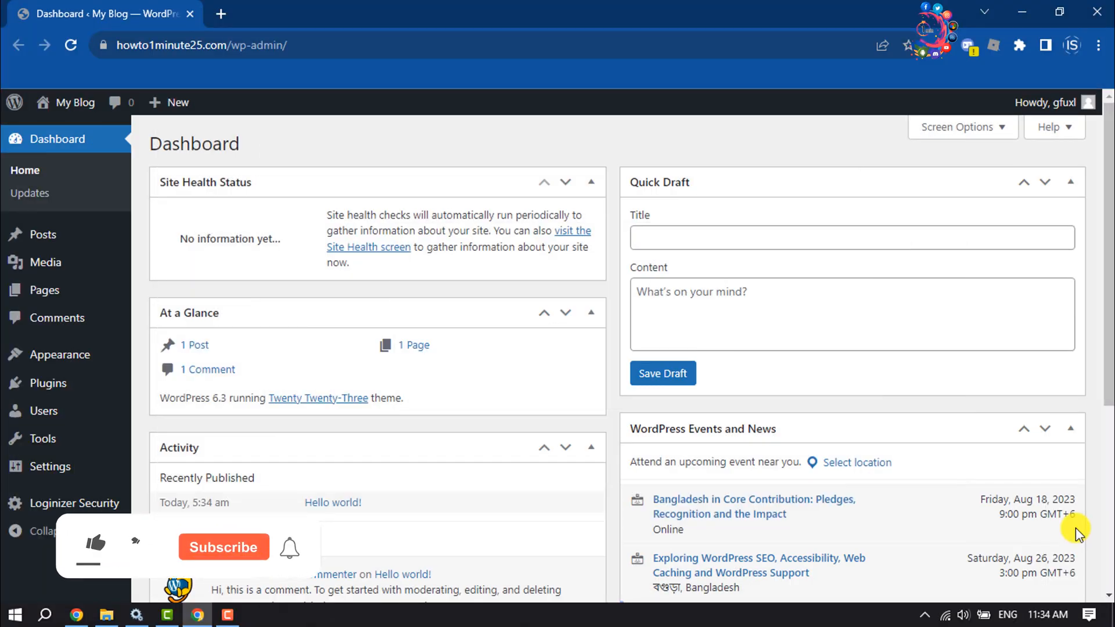
# Go to the Add New plugins page and search the directory for 'public'
pyautogui.click(94, 547)
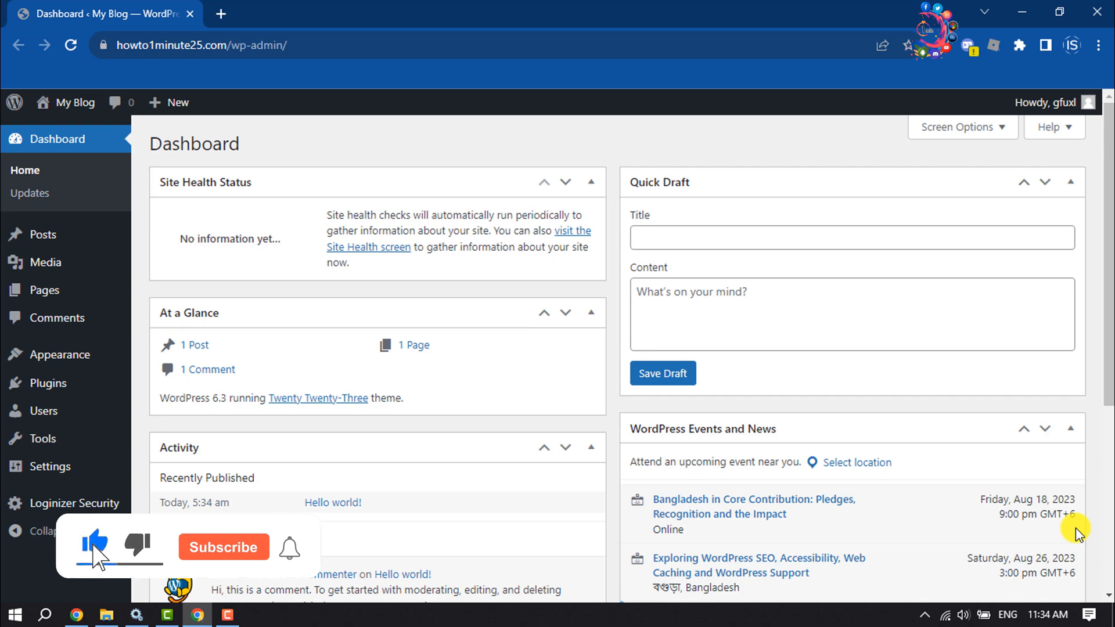
pyautogui.click(223, 547)
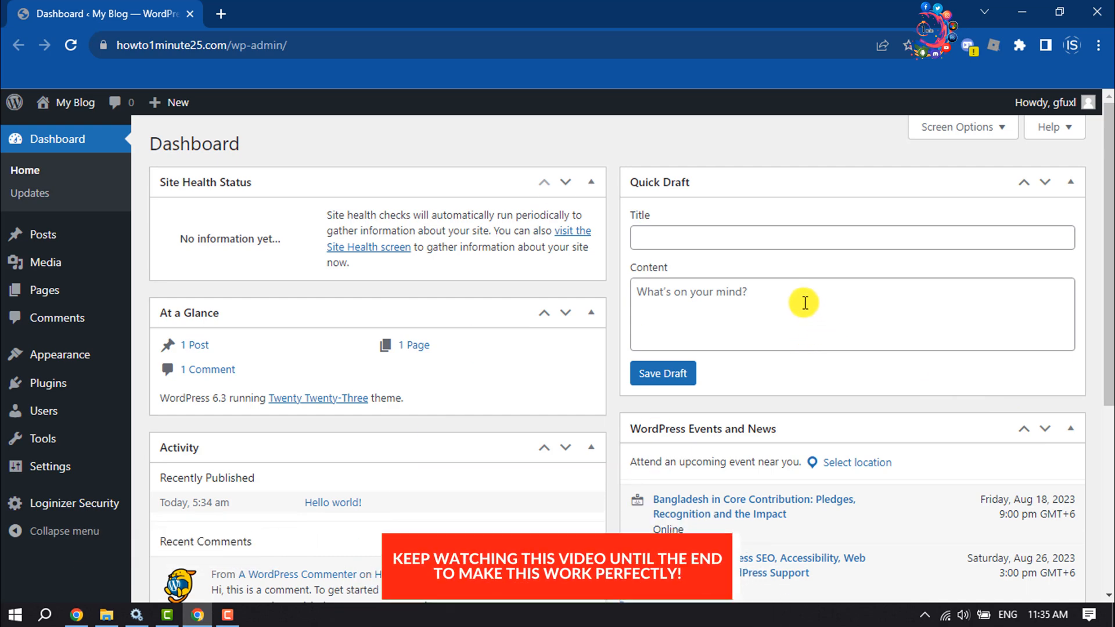
pyautogui.moveTo(277, 424)
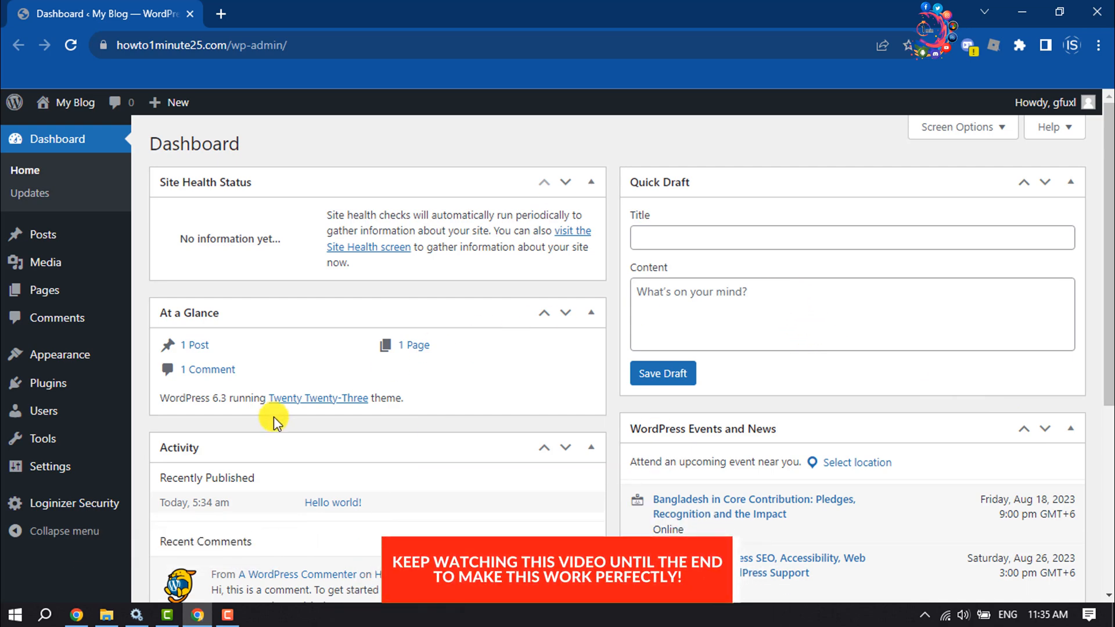
pyautogui.moveTo(47, 383)
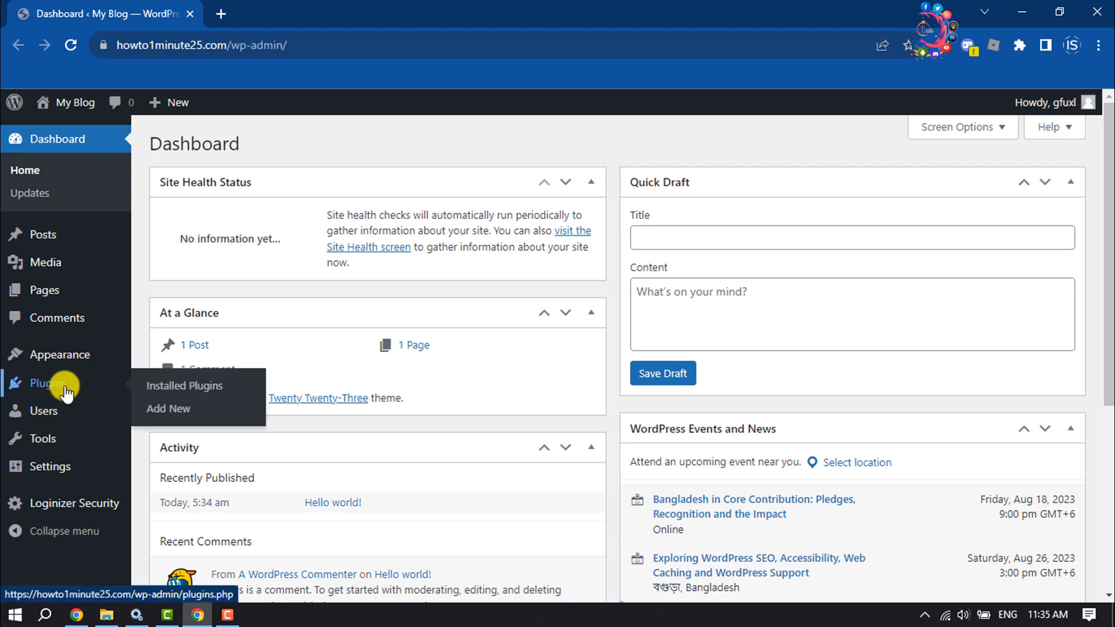
pyautogui.click(169, 408)
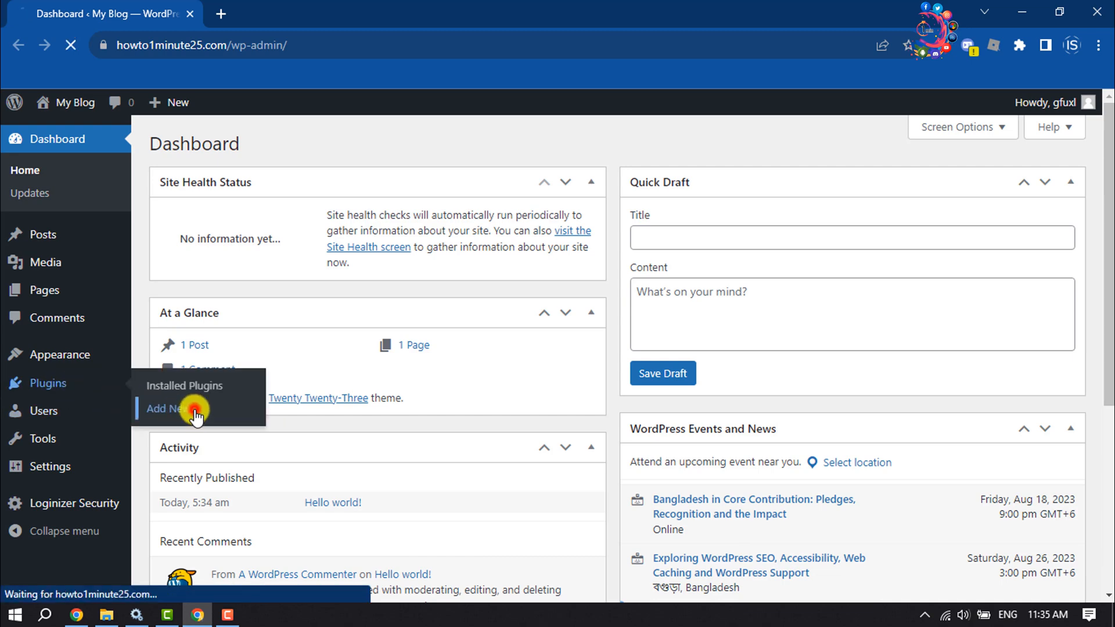
pyautogui.click(164, 408)
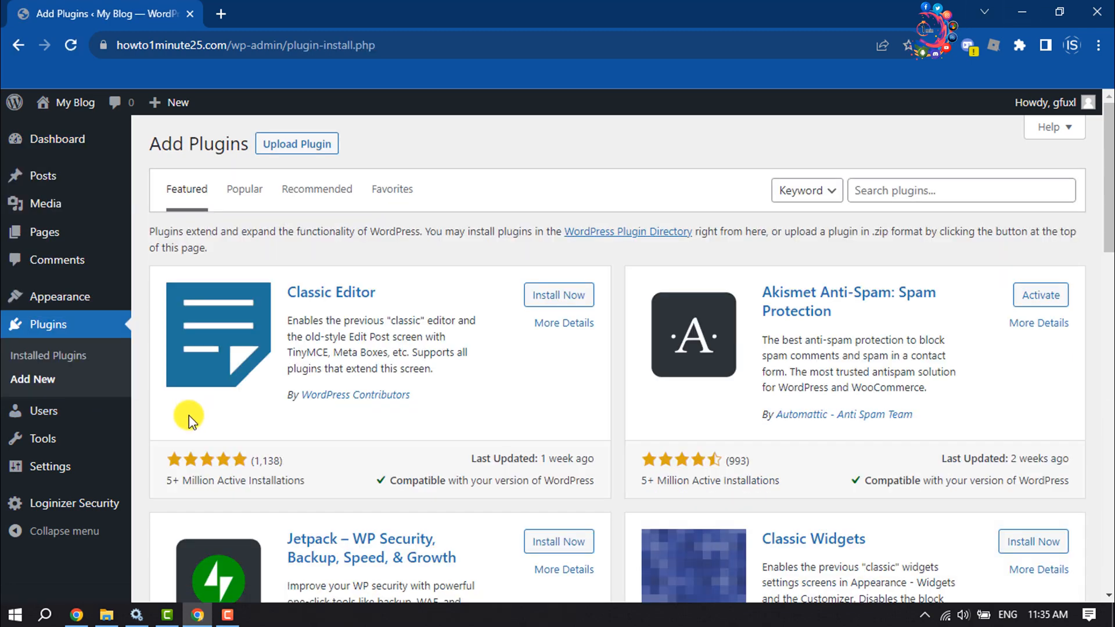
pyautogui.click(961, 190)
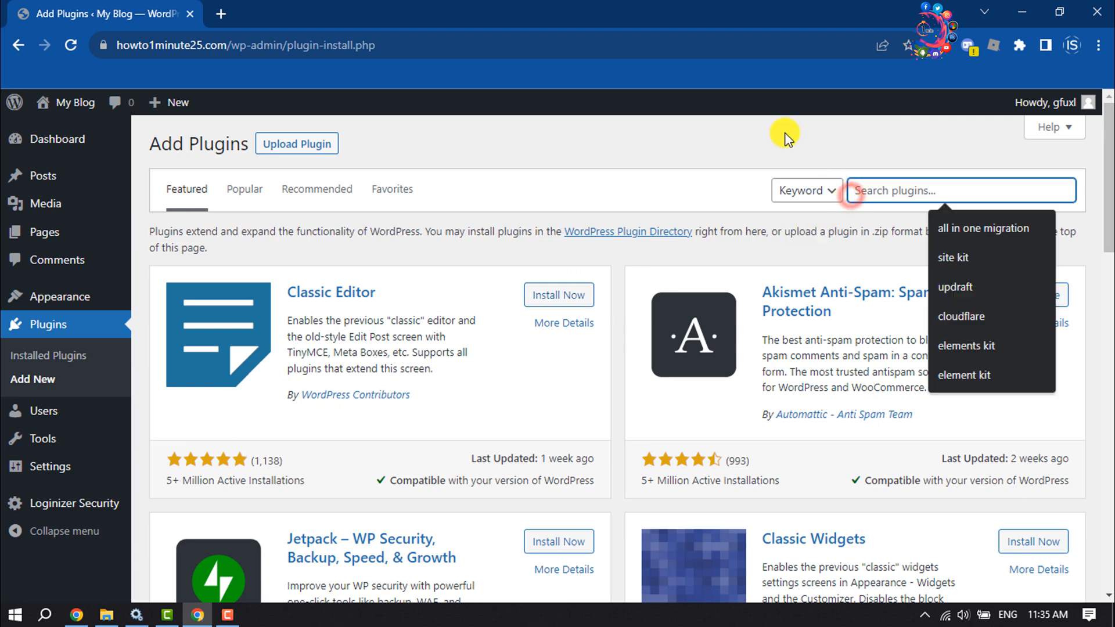
pyautogui.write('public post preview')
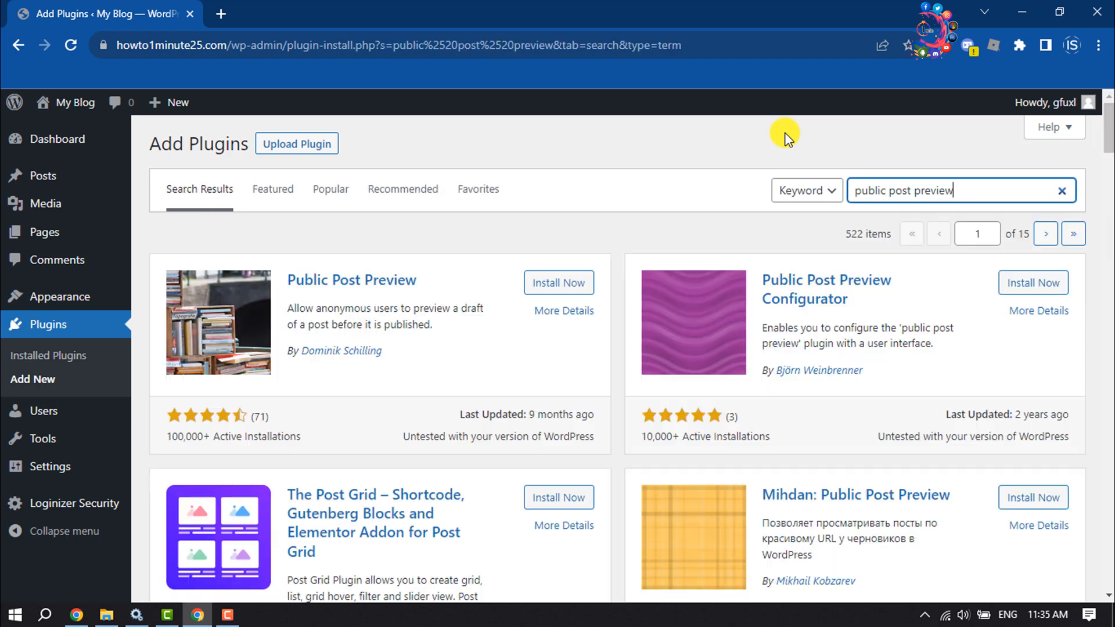
# Install and activate the Public Post Preview plugin
pyautogui.click(559, 283)
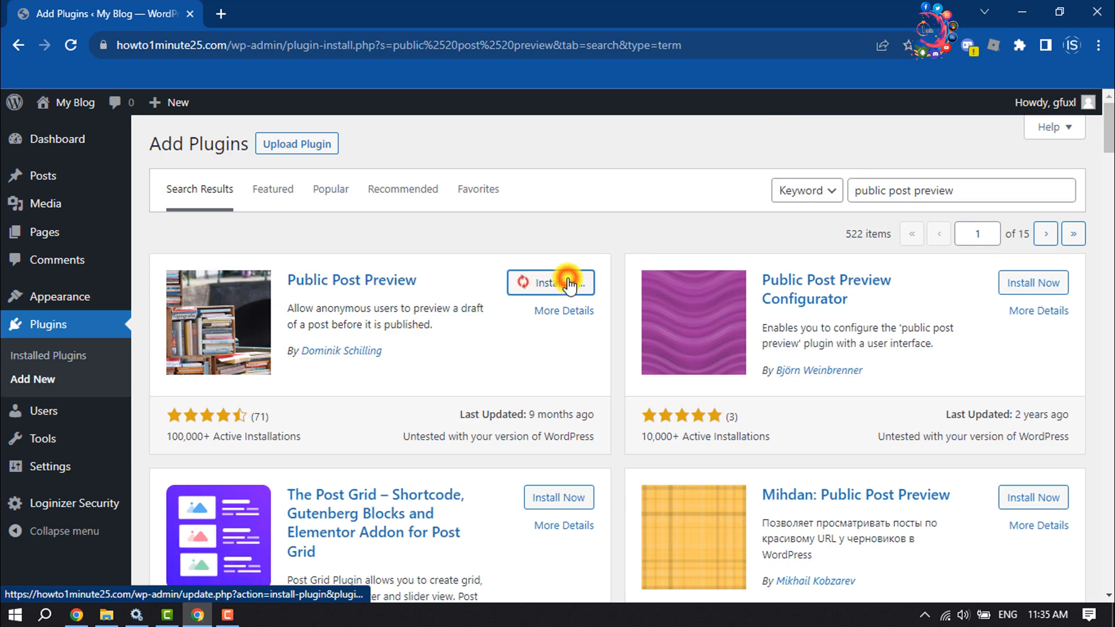
pyautogui.click(550, 283)
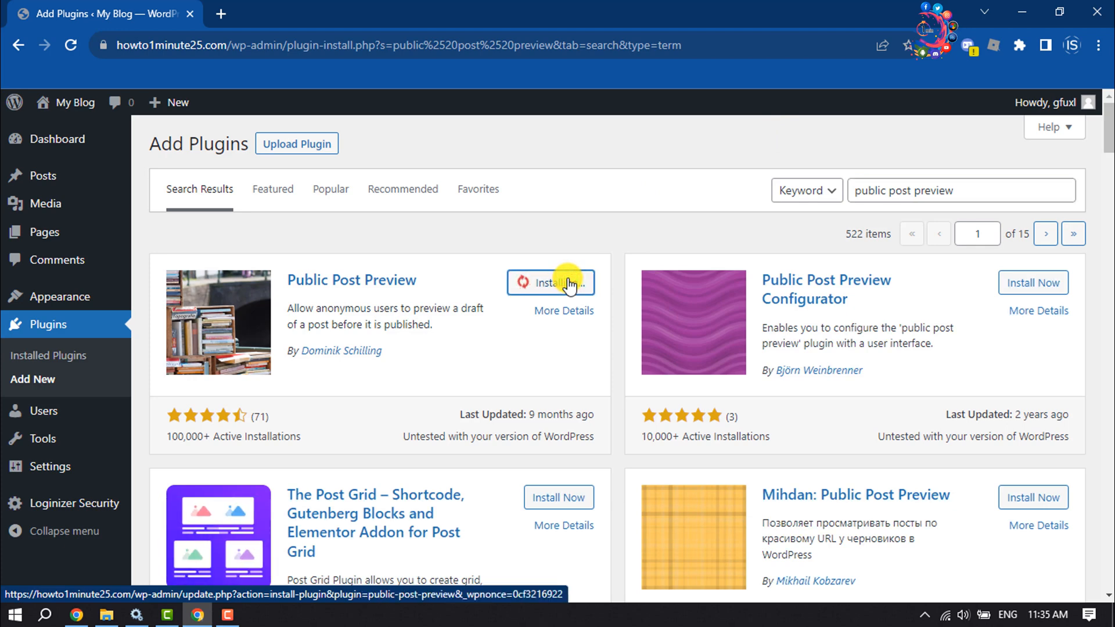
pyautogui.click(550, 282)
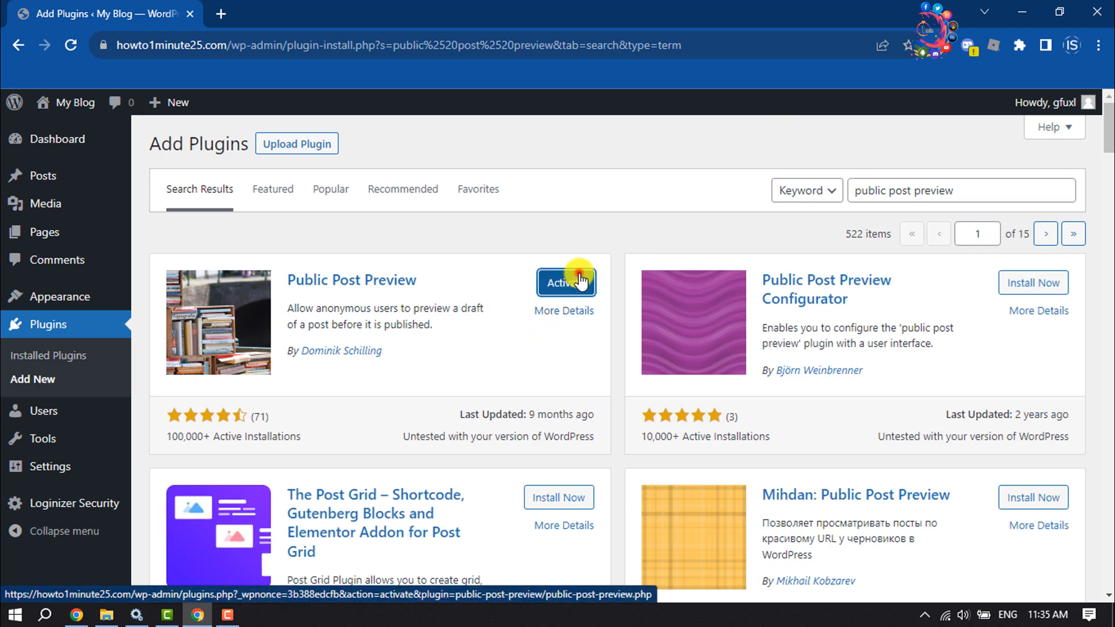
pyautogui.click(566, 282)
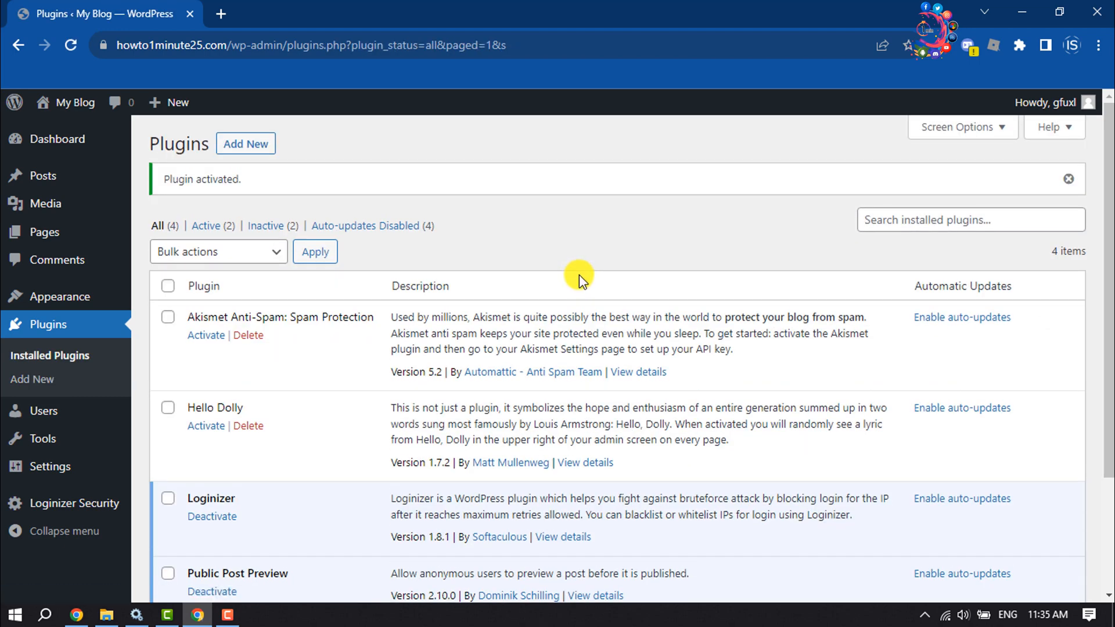
pyautogui.moveTo(579, 292)
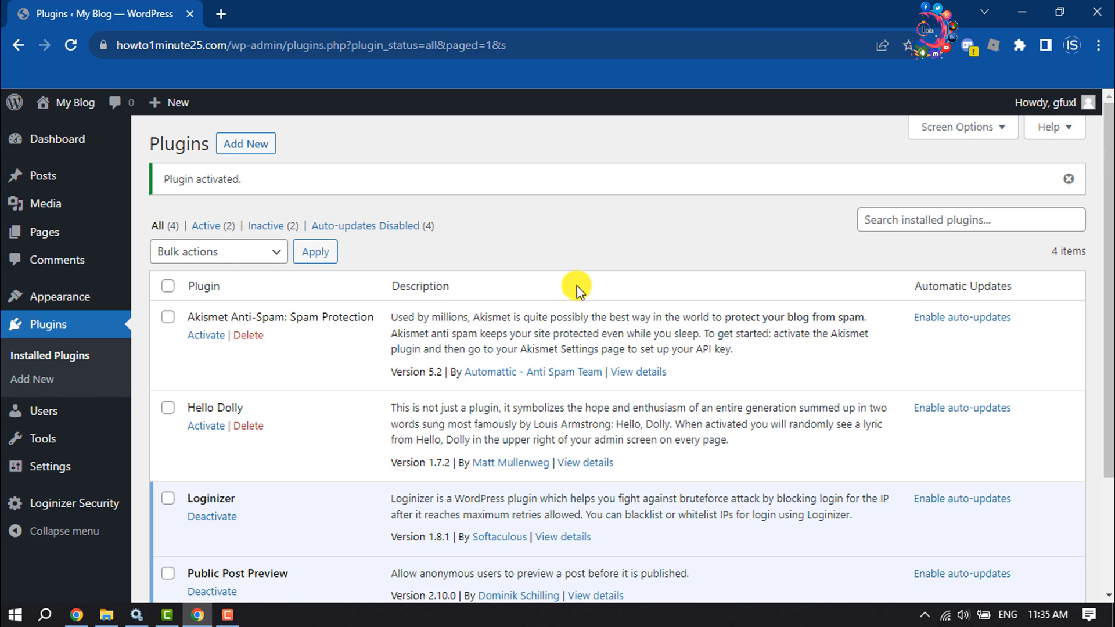
pyautogui.moveTo(43, 176)
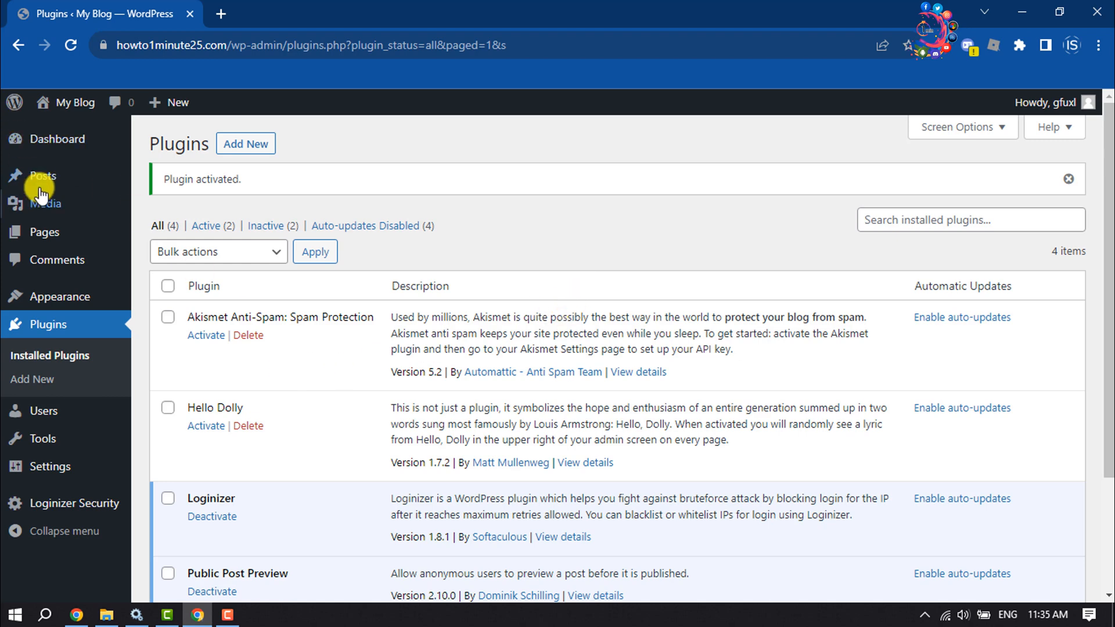
# Start a new post from Posts > Add New and open a blank Chrome tab
pyautogui.click(42, 176)
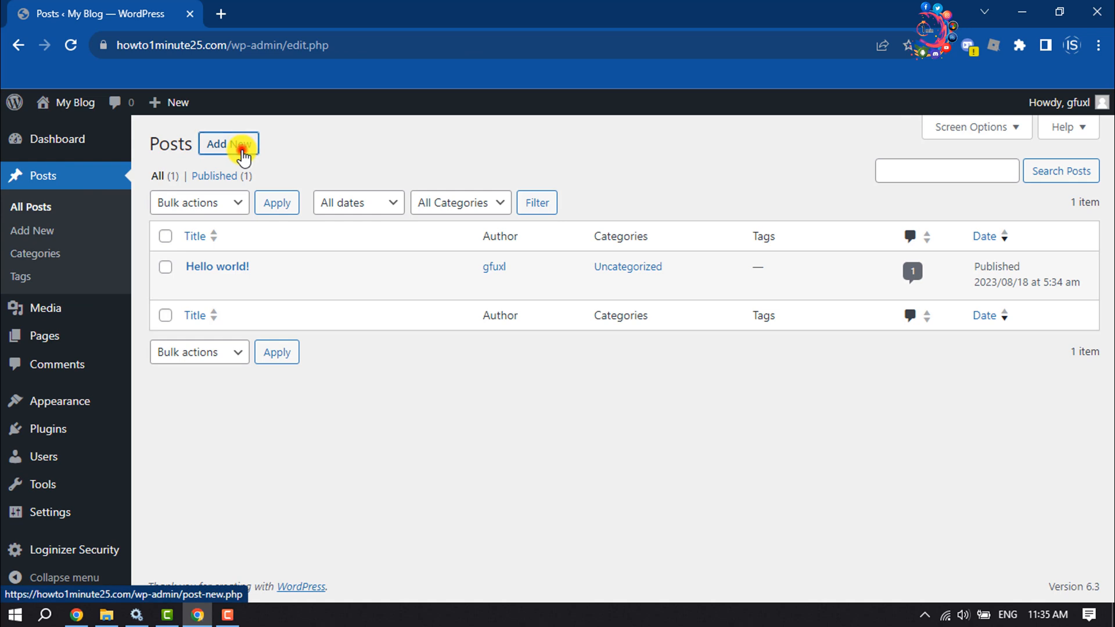
pyautogui.click(227, 144)
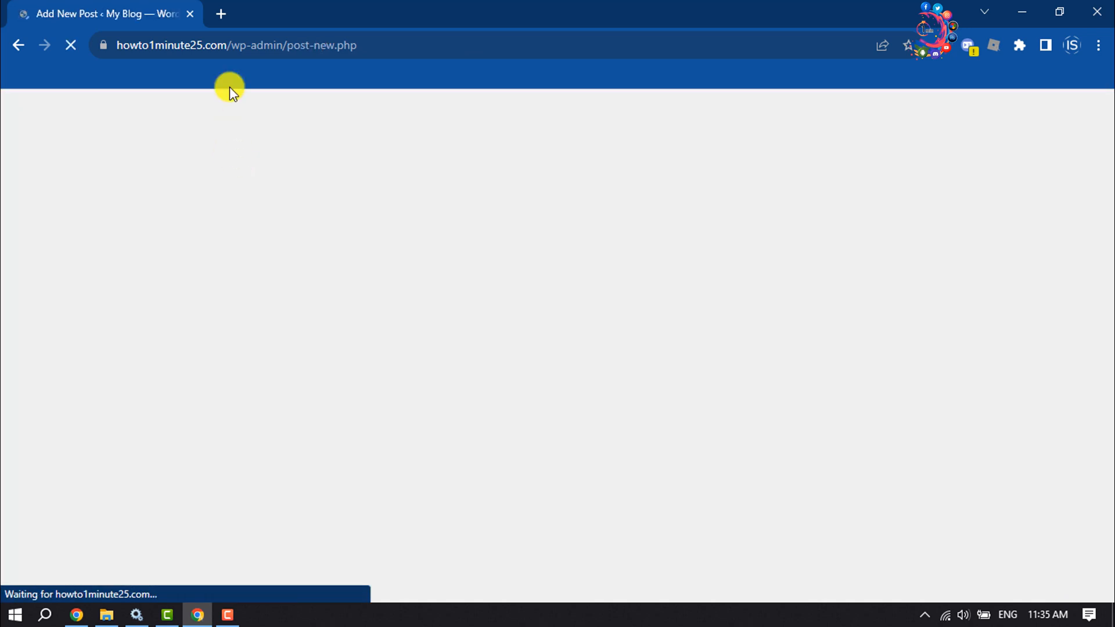
pyautogui.click(220, 13)
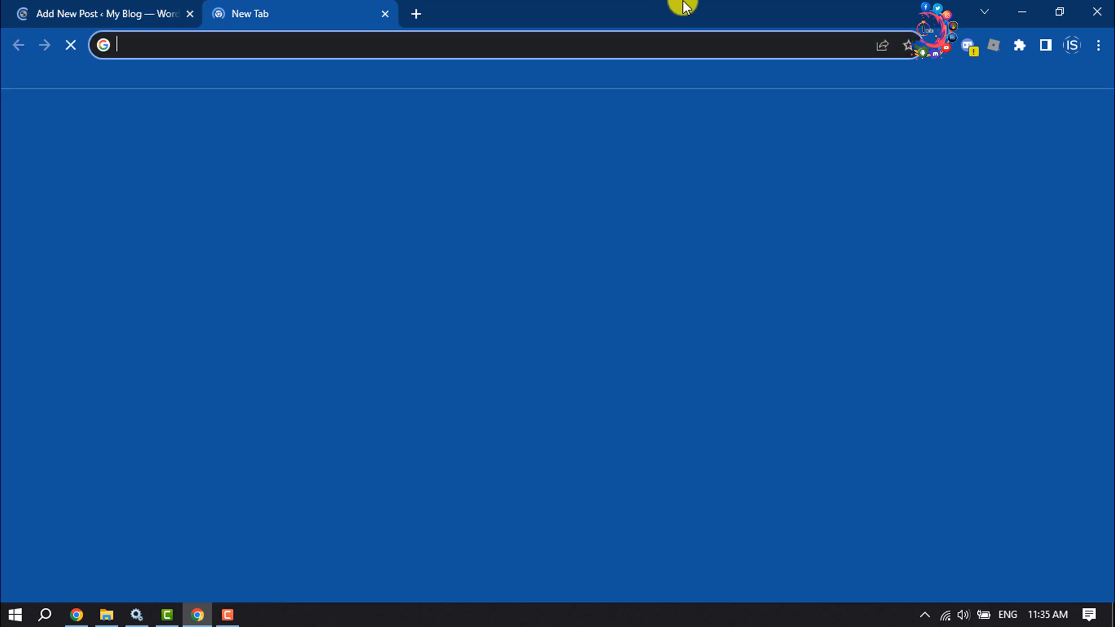
# Search 'dummy text', copy lipsum.com's 'What is Lorem Ipsum?' section, and return to the post tab
pyautogui.write('dummy text')
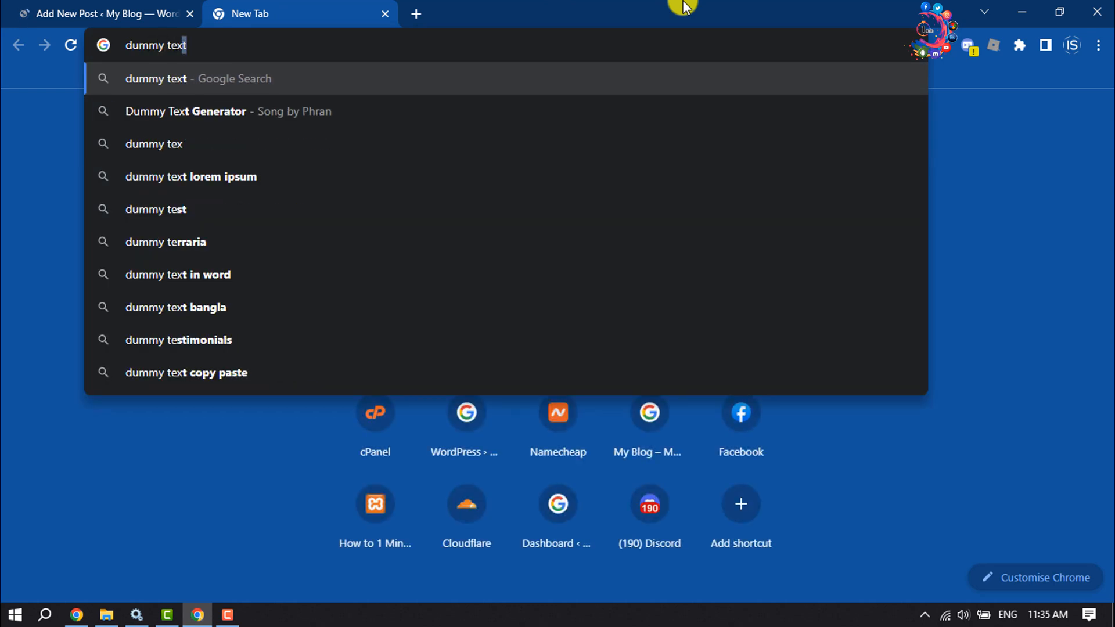
pyautogui.press('Enter')
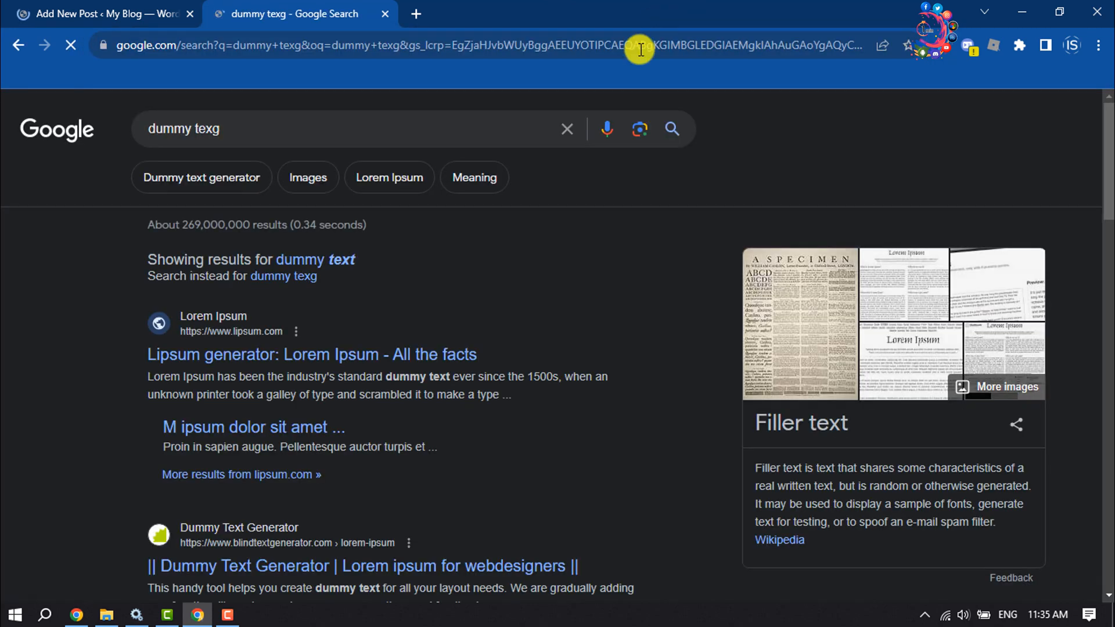
pyautogui.click(312, 355)
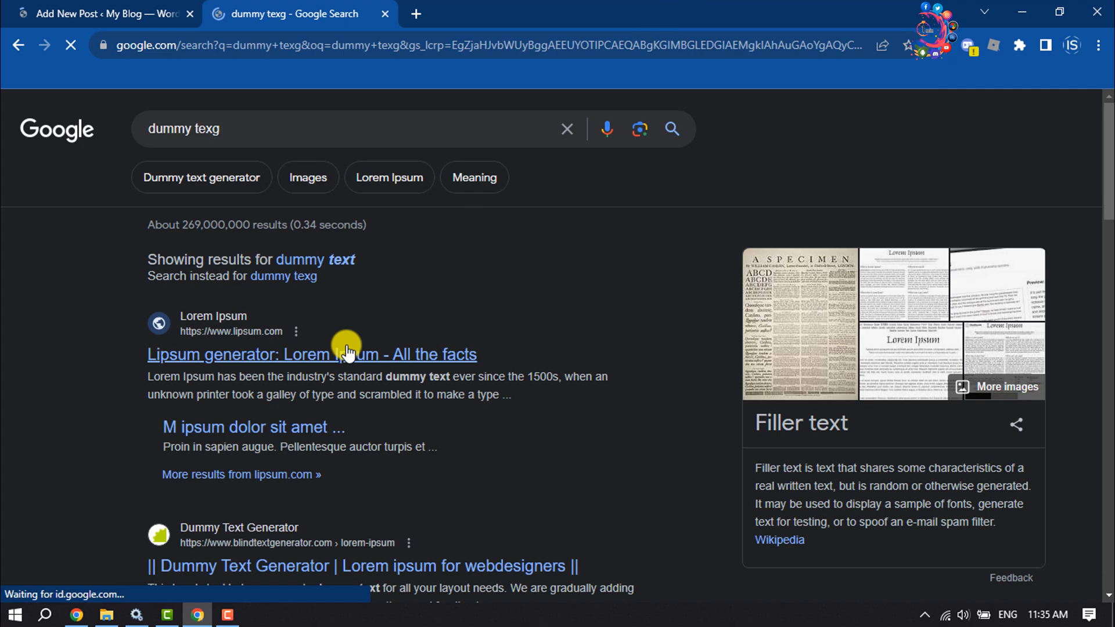
pyautogui.click(311, 354)
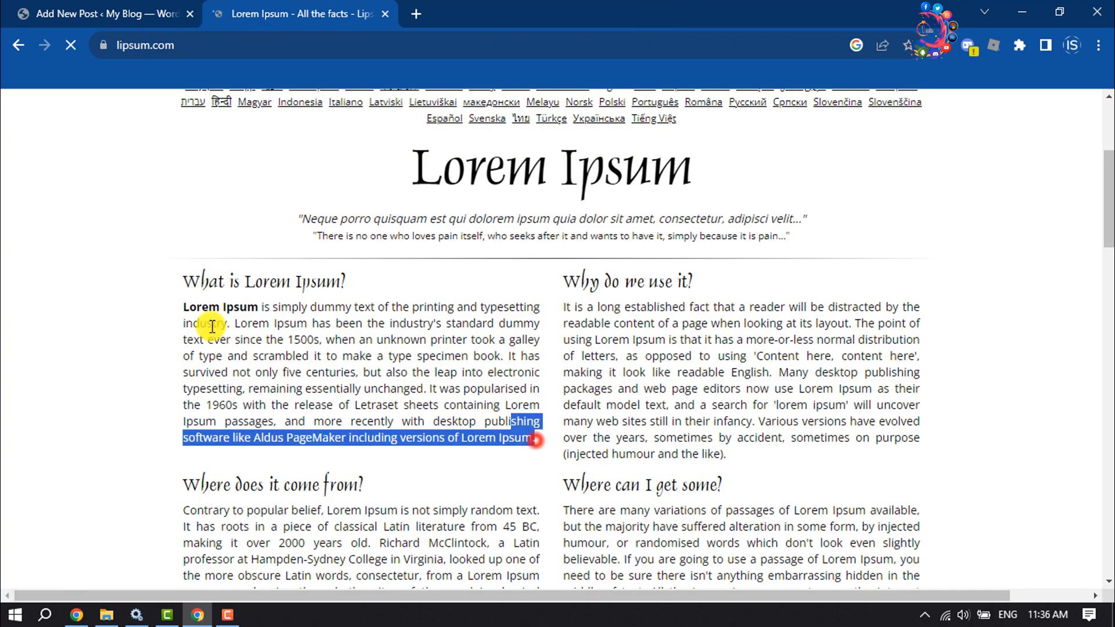
pyautogui.press('ctrl+a')
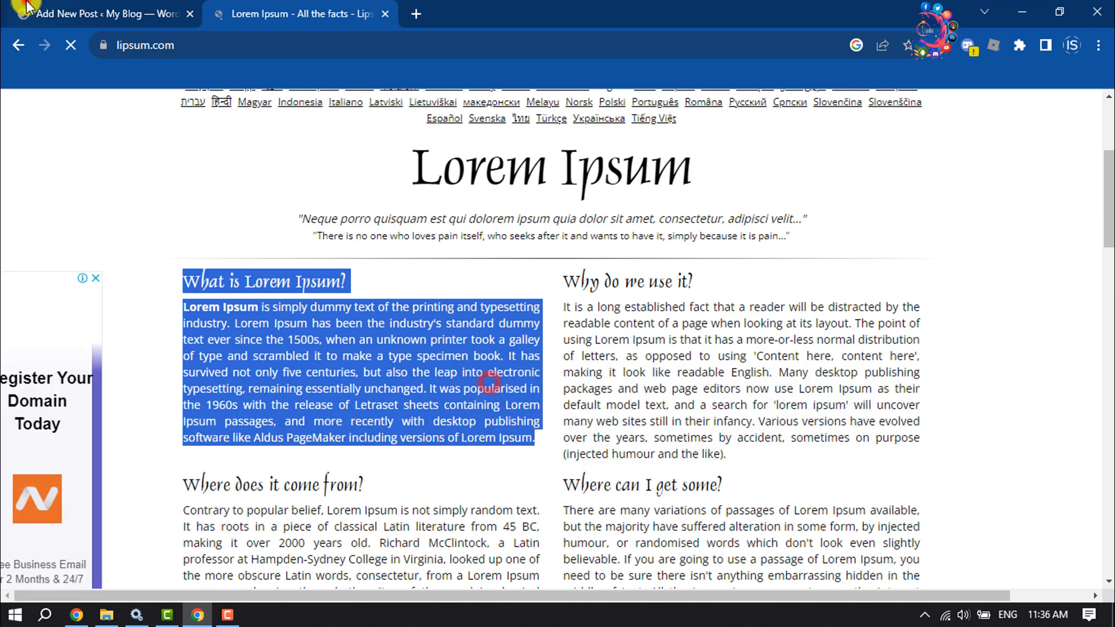
pyautogui.click(103, 14)
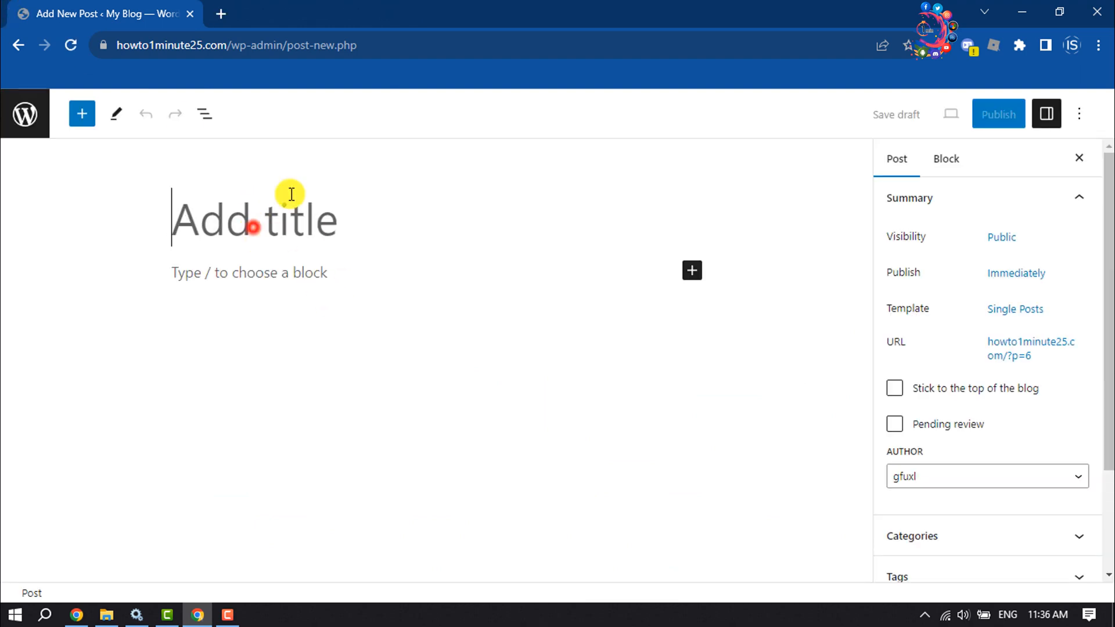
# Title the post 'Example', add the Lorem Ipsum text, and save it as a draft
pyautogui.write('Ex')
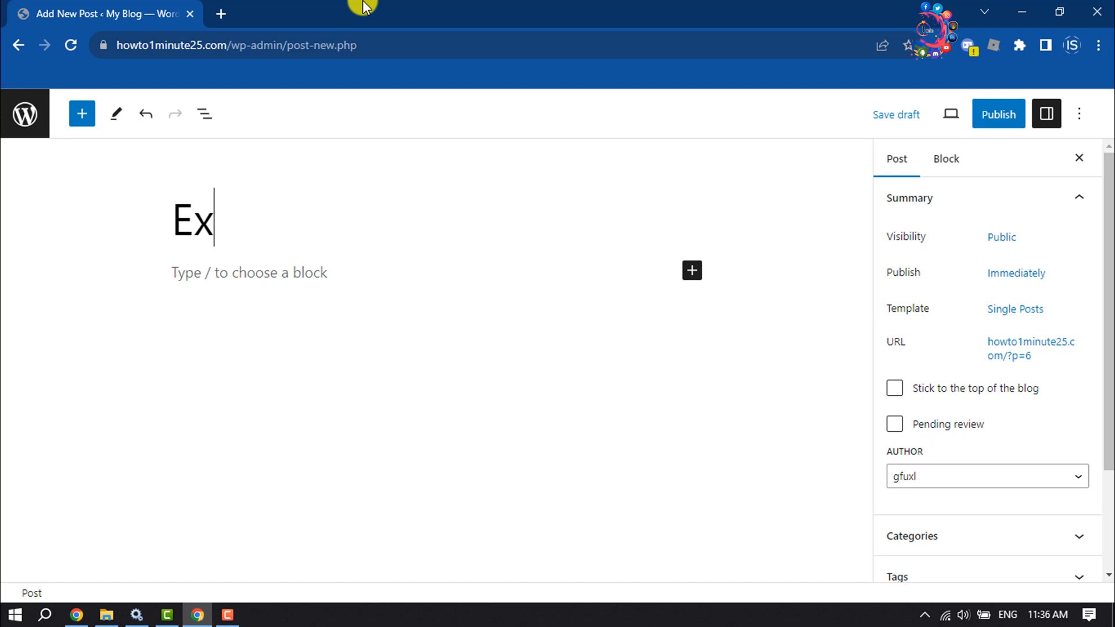
pyautogui.write('ample')
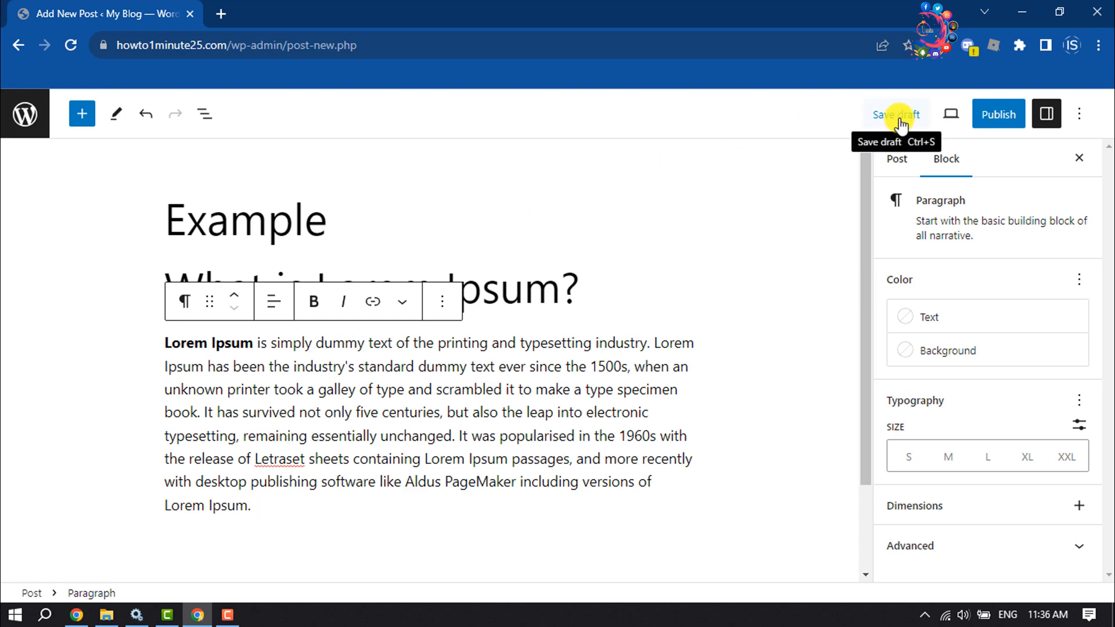
pyautogui.click(894, 114)
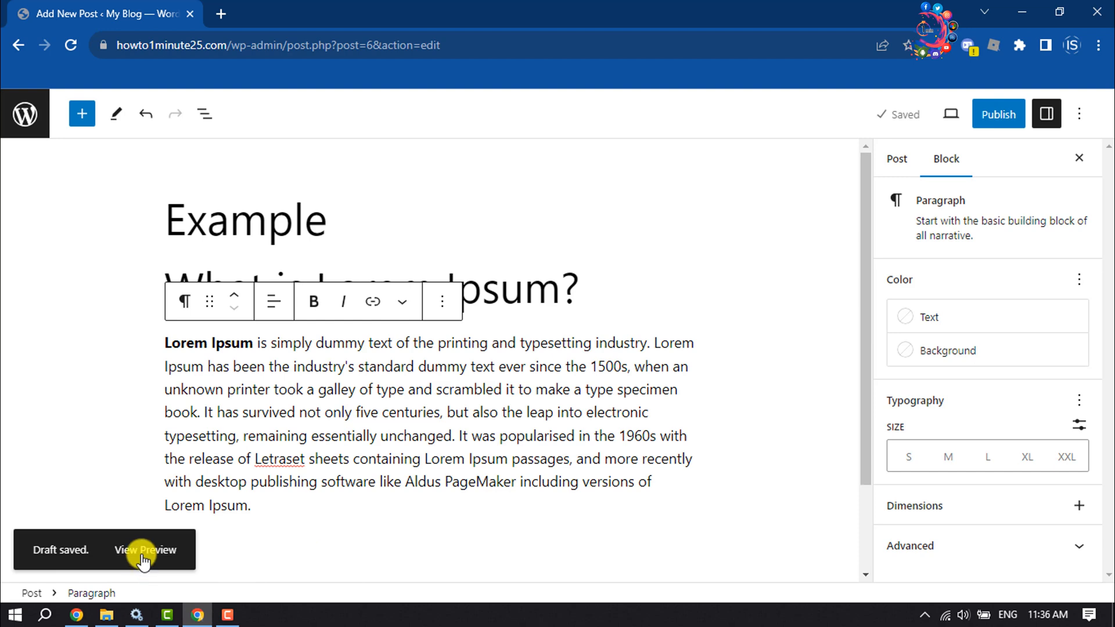
pyautogui.click(146, 550)
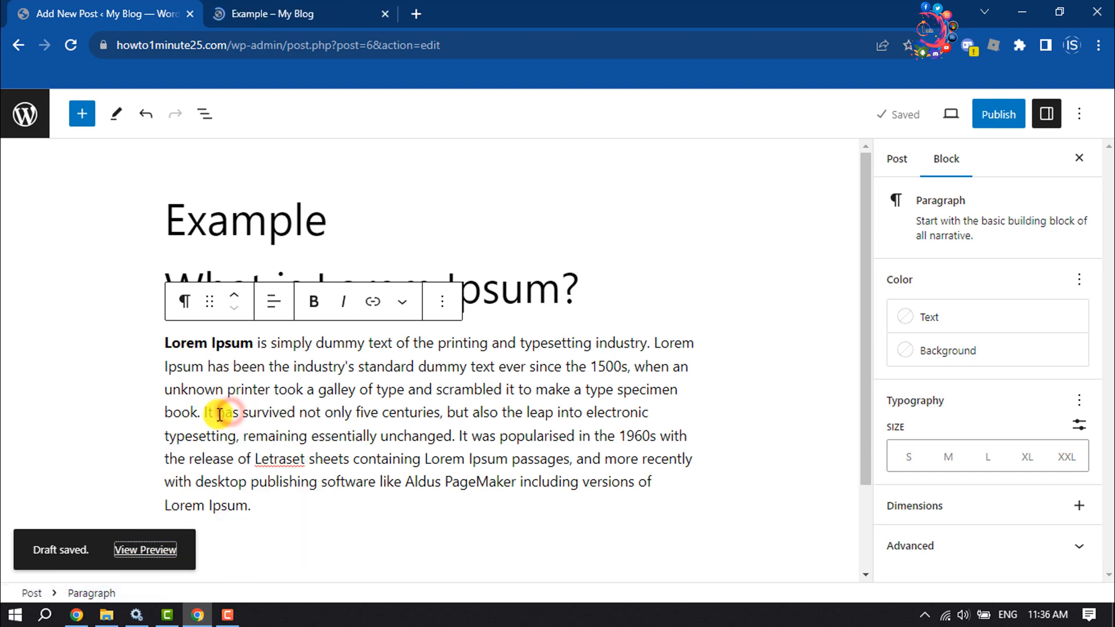
pyautogui.click(291, 13)
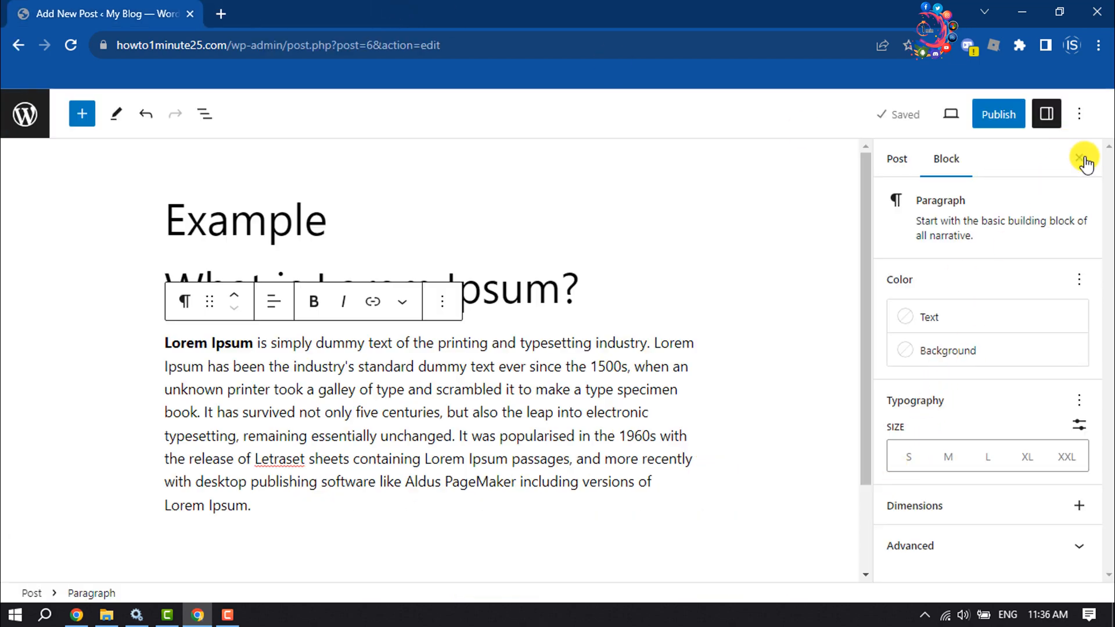
pyautogui.moveTo(702, 323)
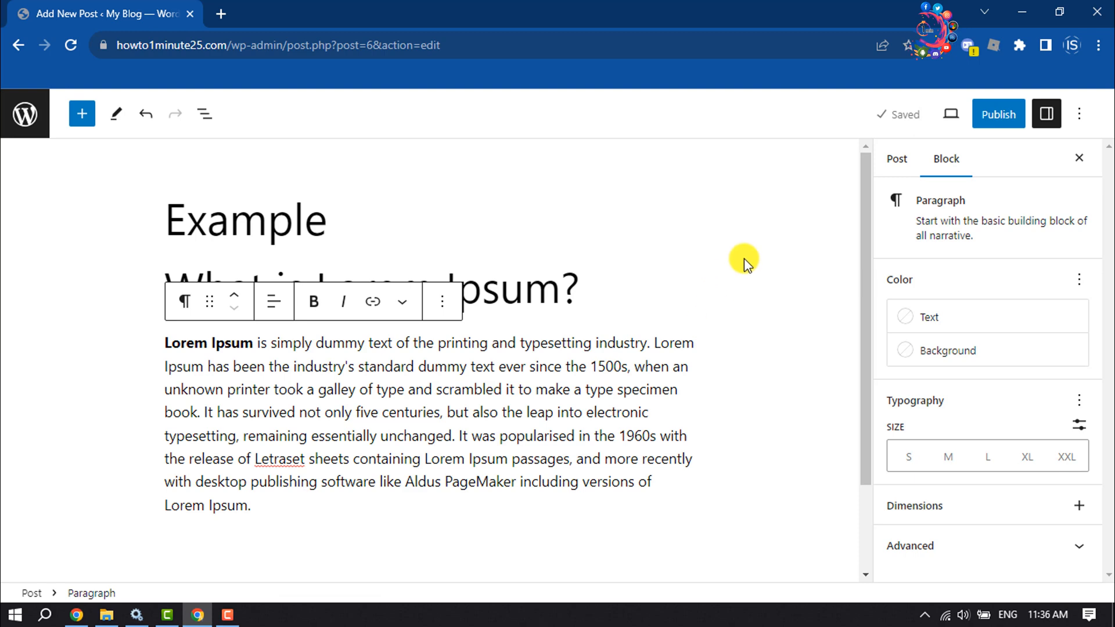
pyautogui.click(896, 158)
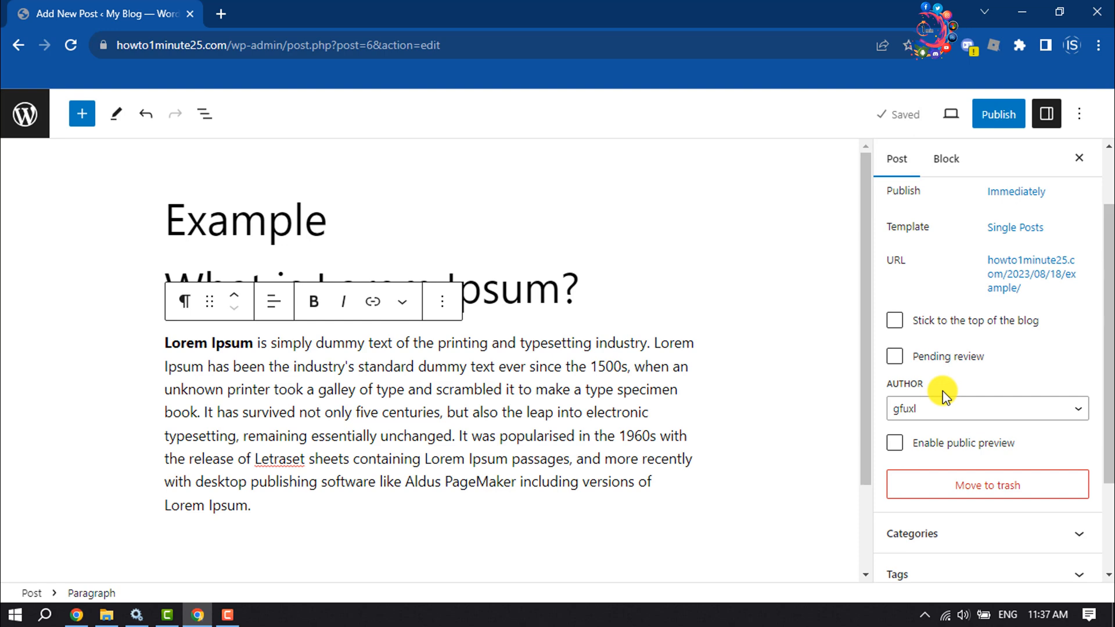
pyautogui.moveTo(947, 449)
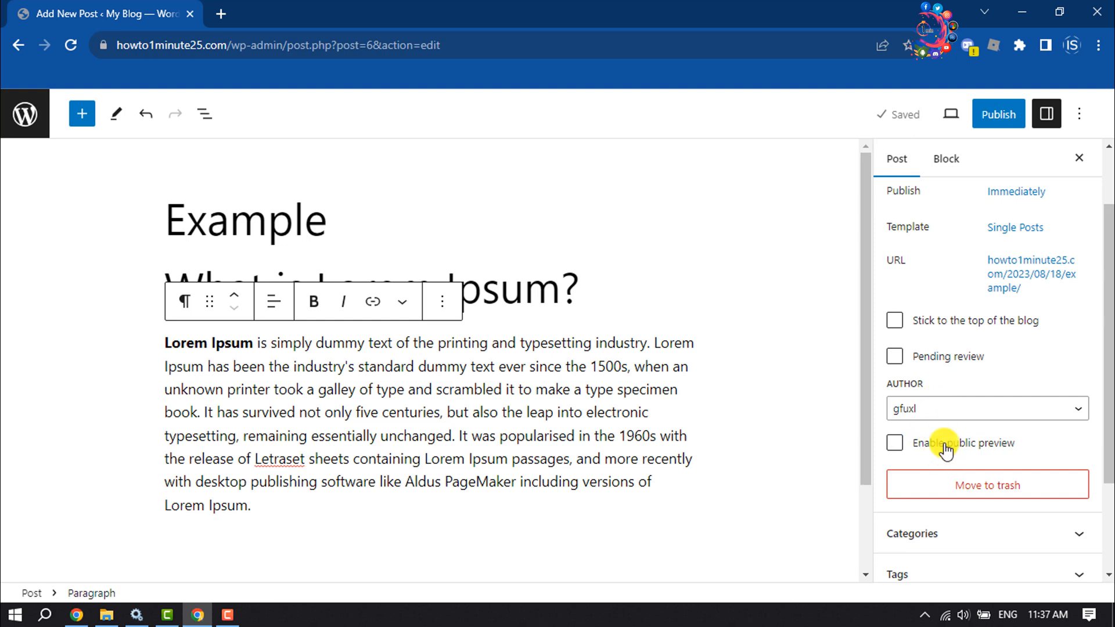
# Enable public preview on the Example draft and copy its preview link
pyautogui.click(895, 443)
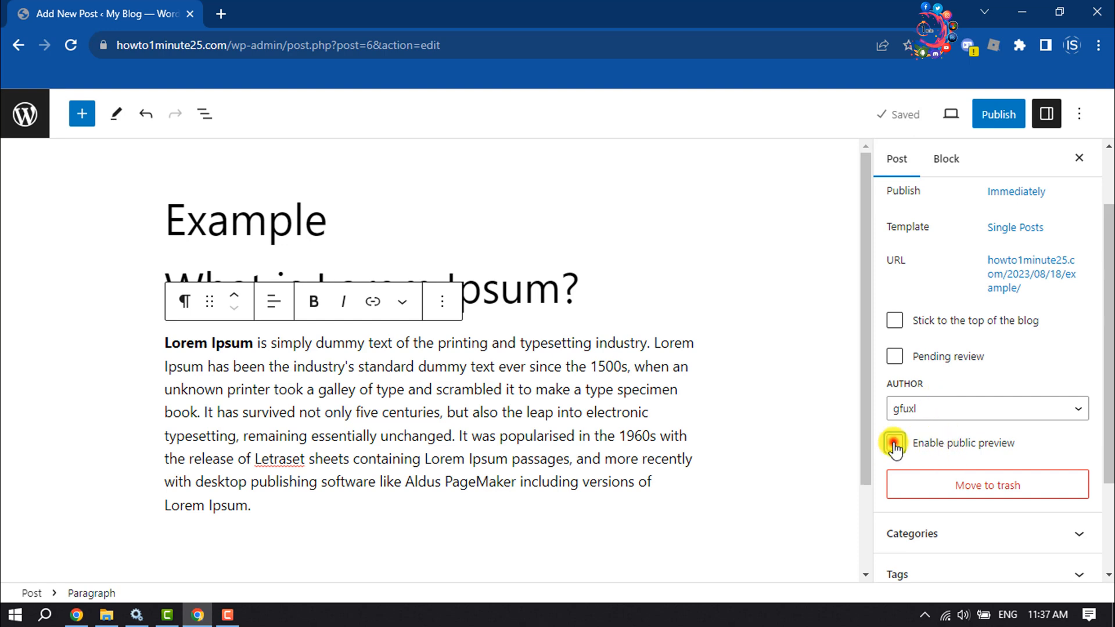
pyautogui.click(894, 443)
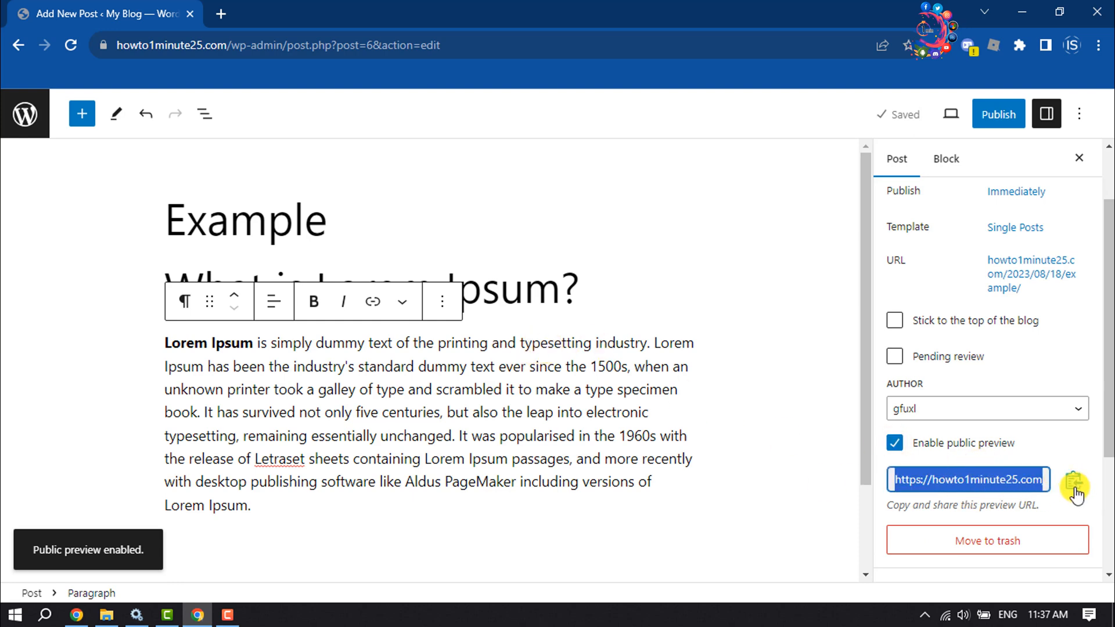
pyautogui.click(1075, 479)
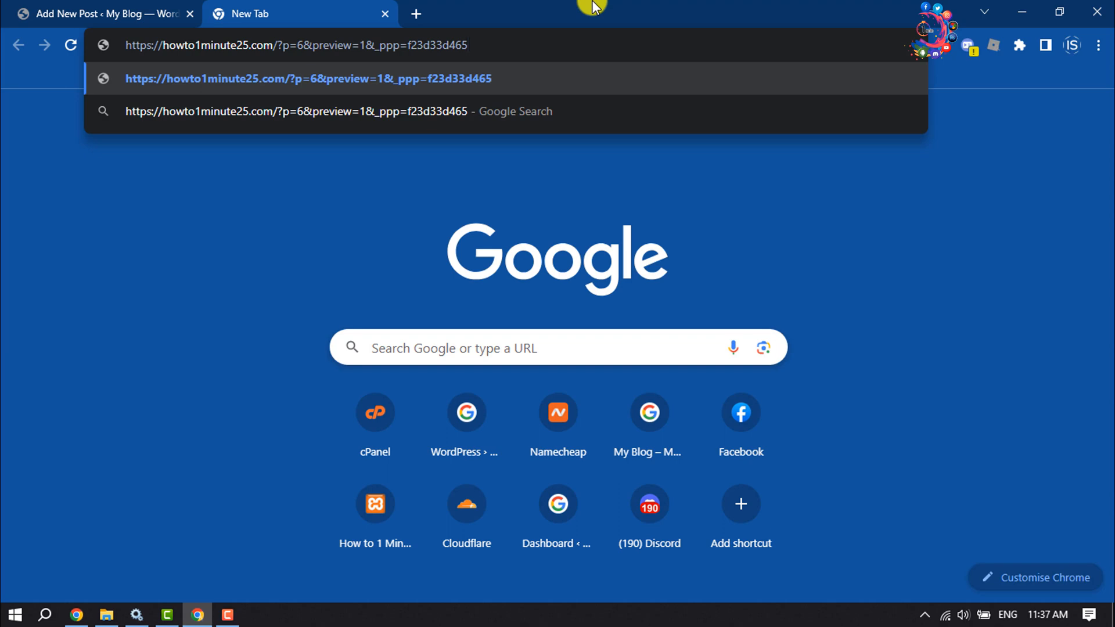
# Load the public preview link, scroll through the Example draft, and return to the editor
pyautogui.click(308, 78)
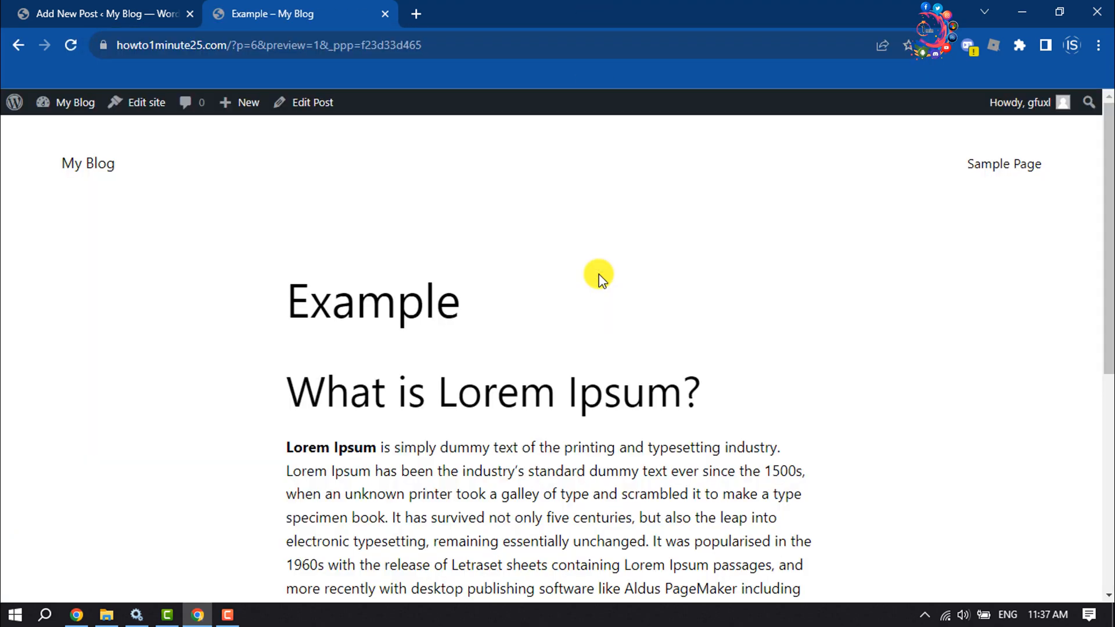
pyautogui.scroll(-3)
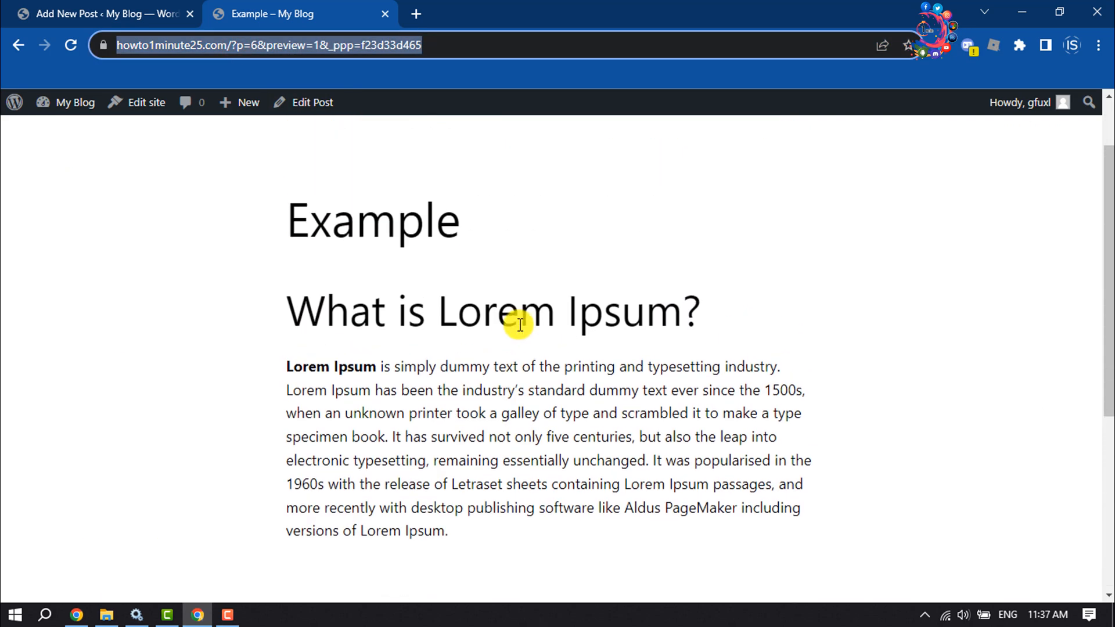
pyautogui.click(104, 13)
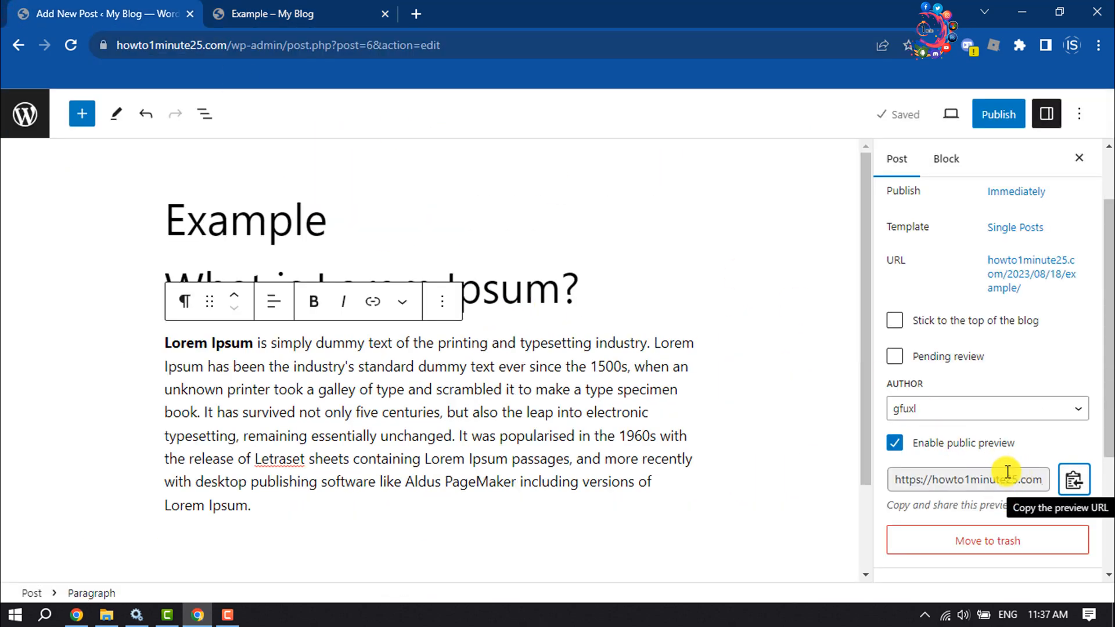